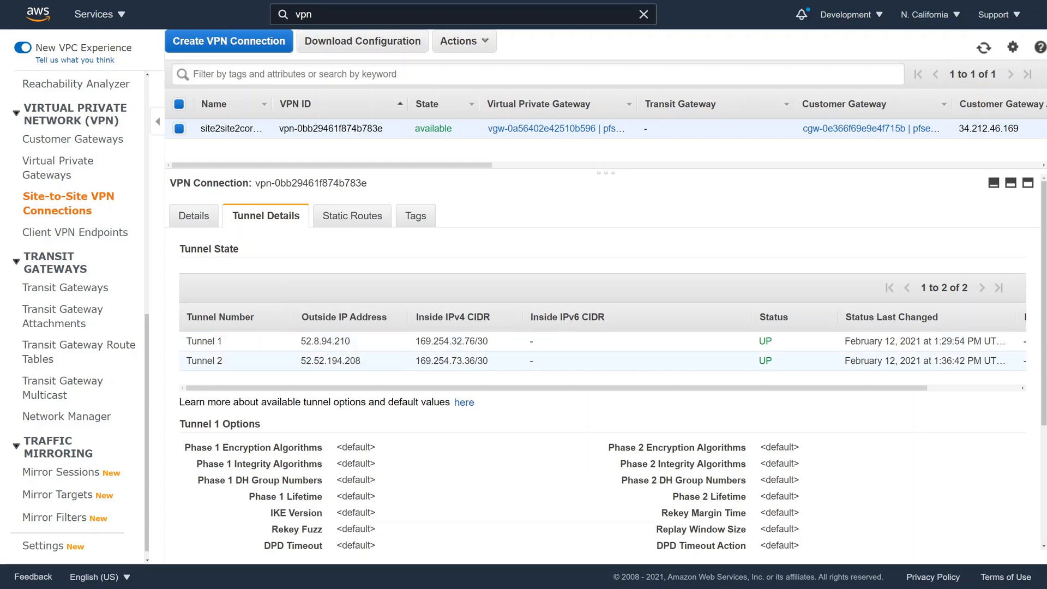
left_click(350, 215)
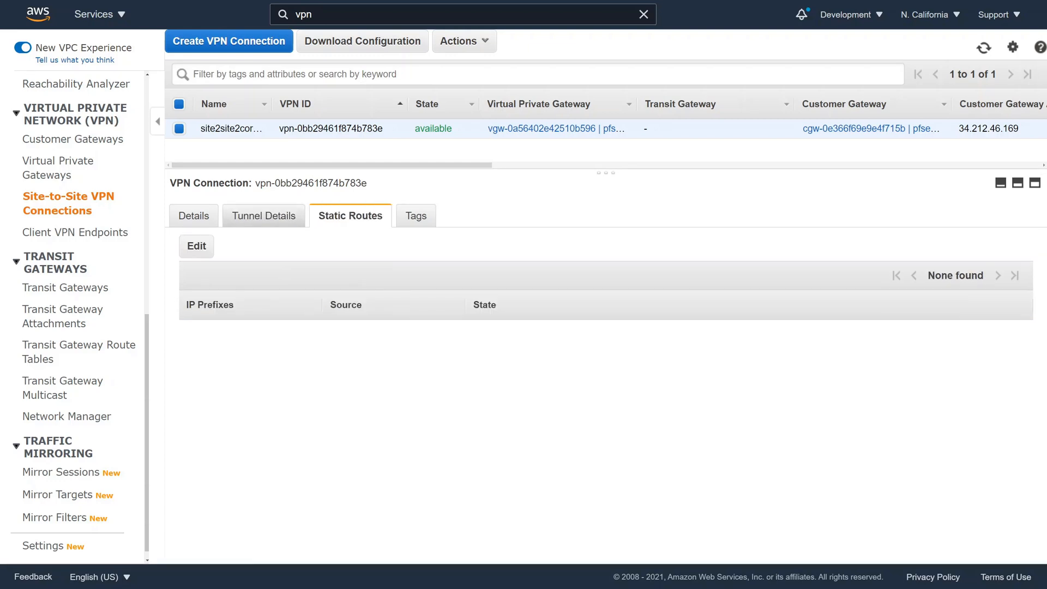
left_click(262, 215)
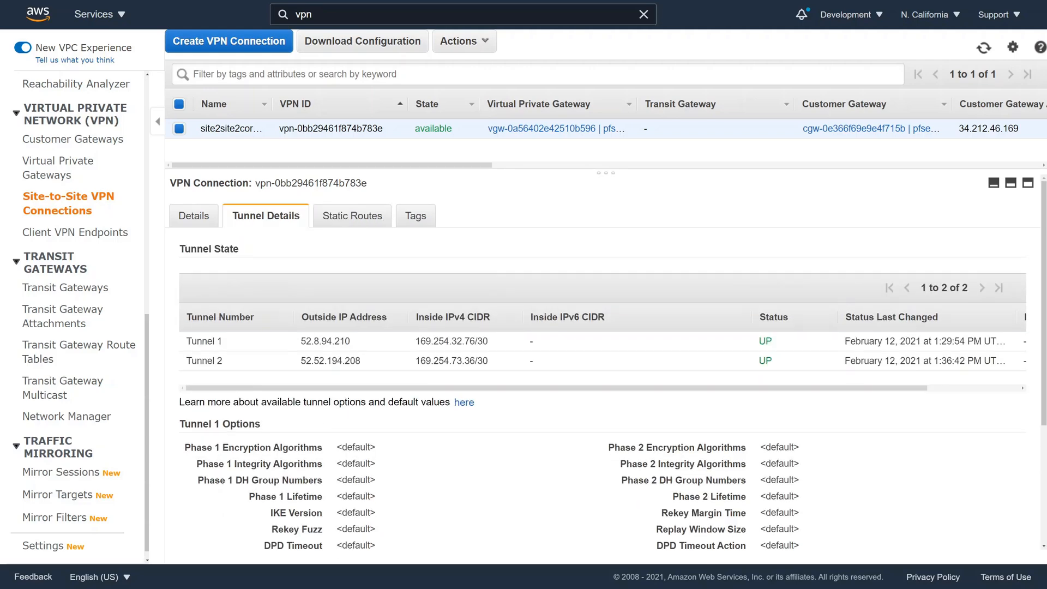
scroll("down", 3)
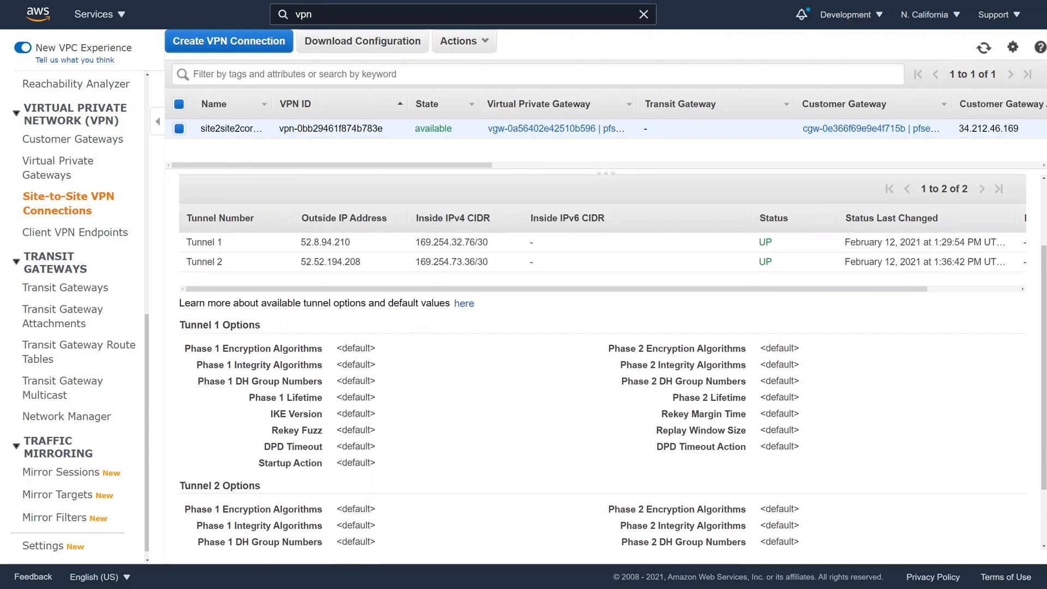